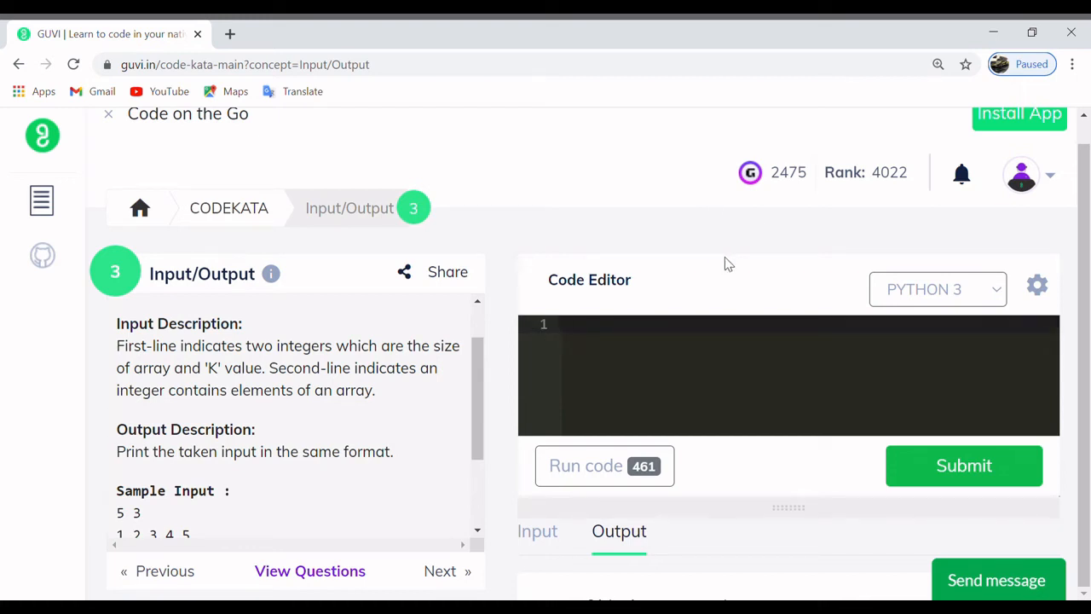
Write line 1: a,b = list(map(int,input().split())), then start a new line
click(697, 334)
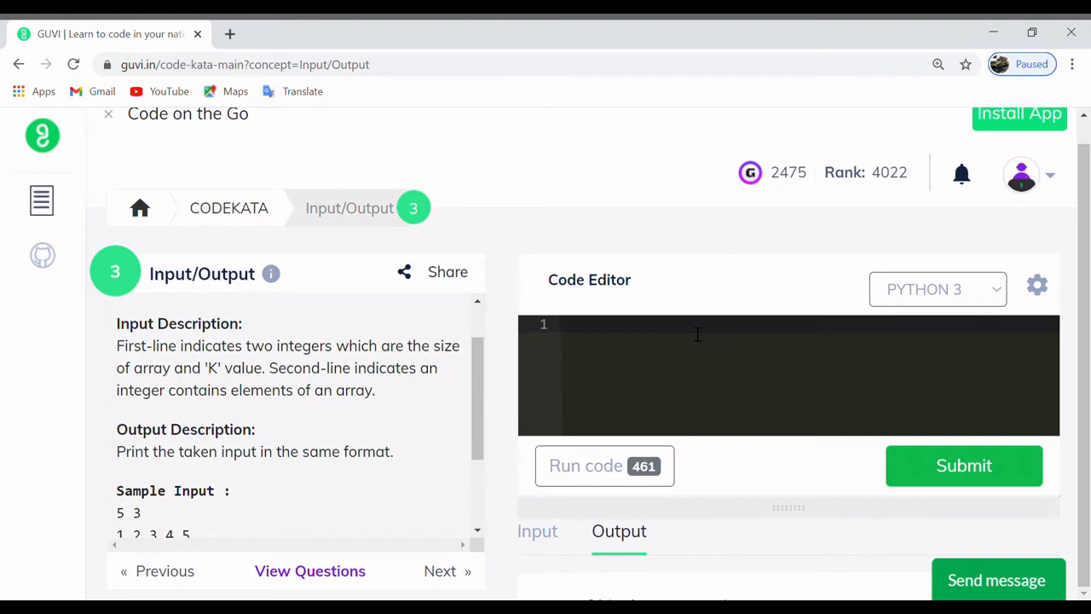
mouse_move(506, 413)
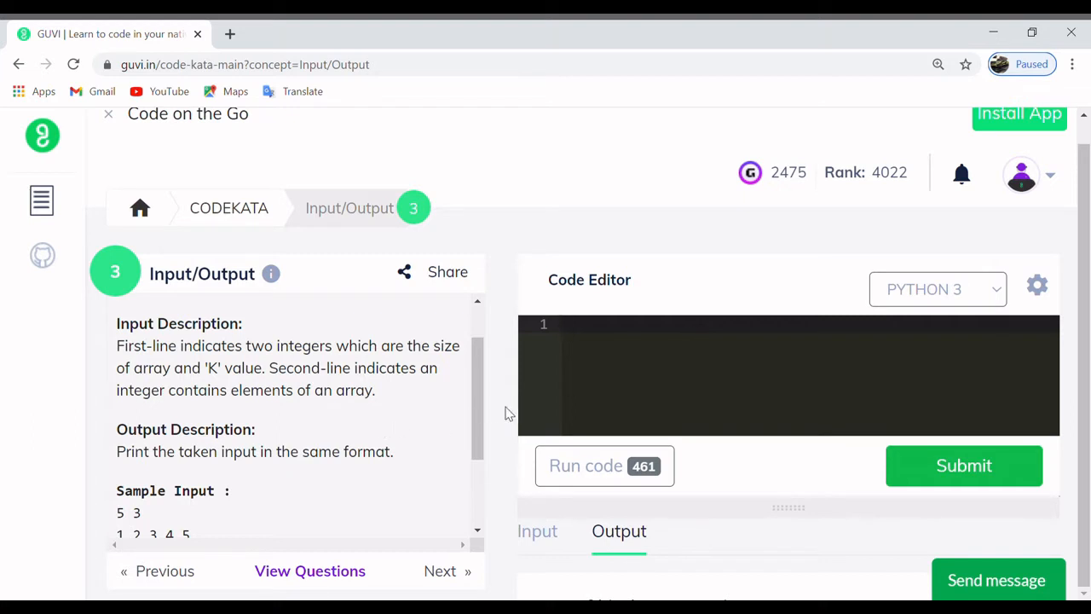
scroll(down, 3)
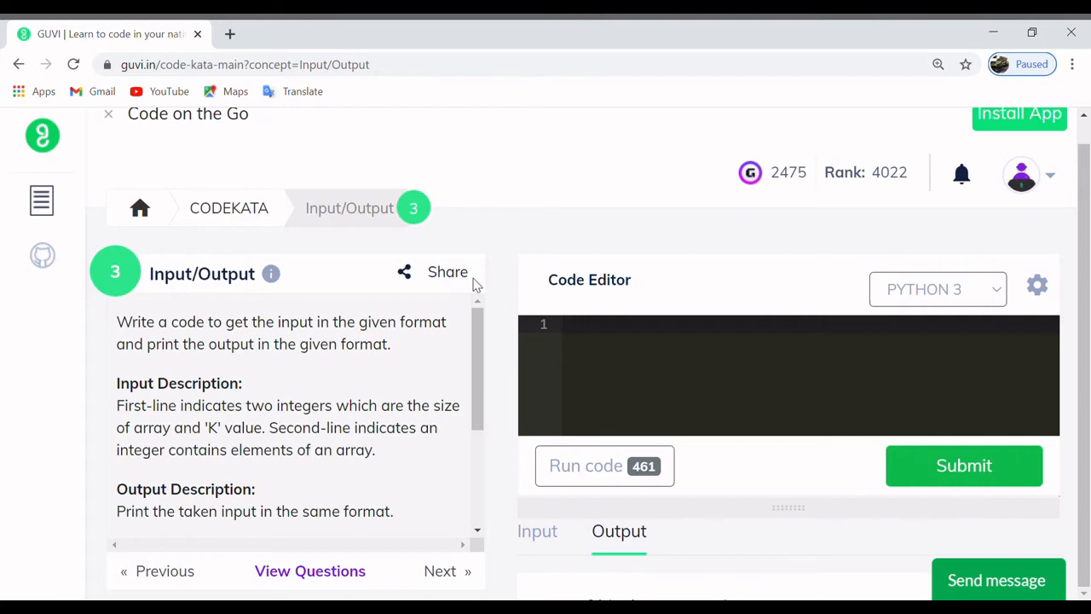
mouse_move(598, 367)
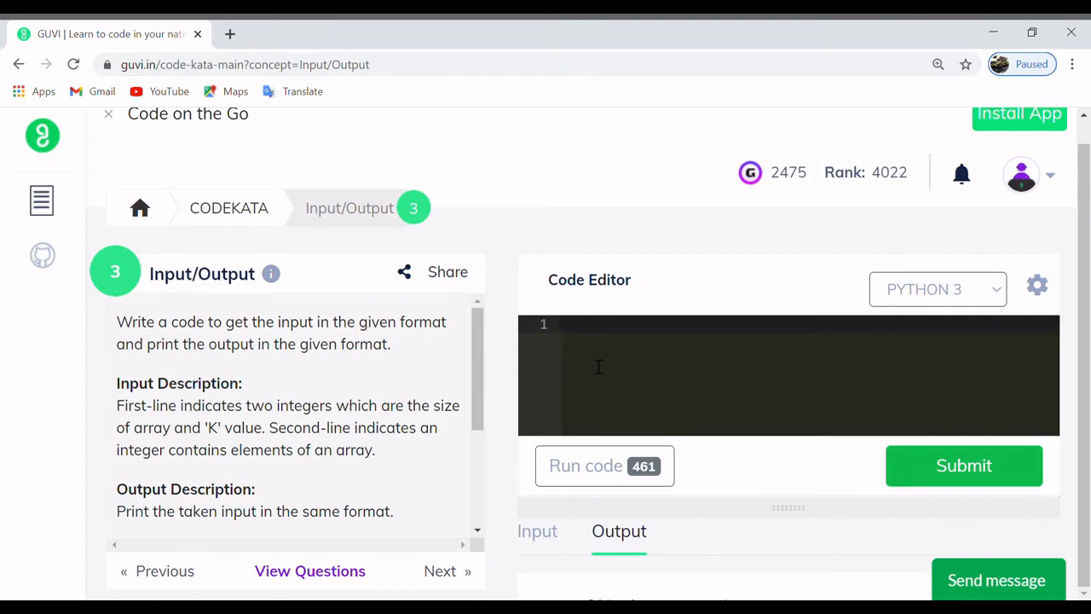
text(a,b =)
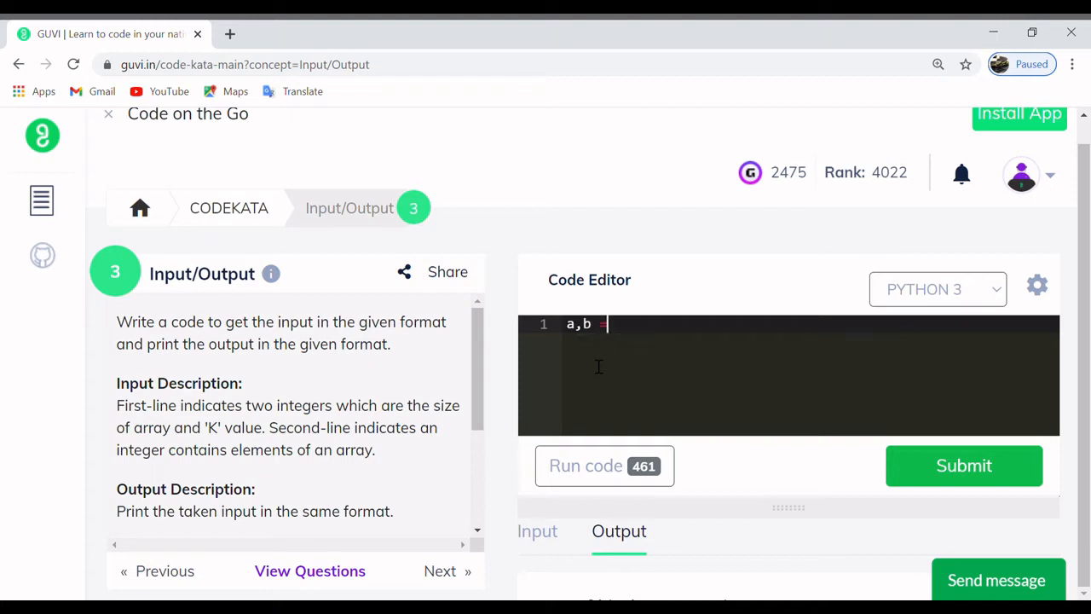
text(list()
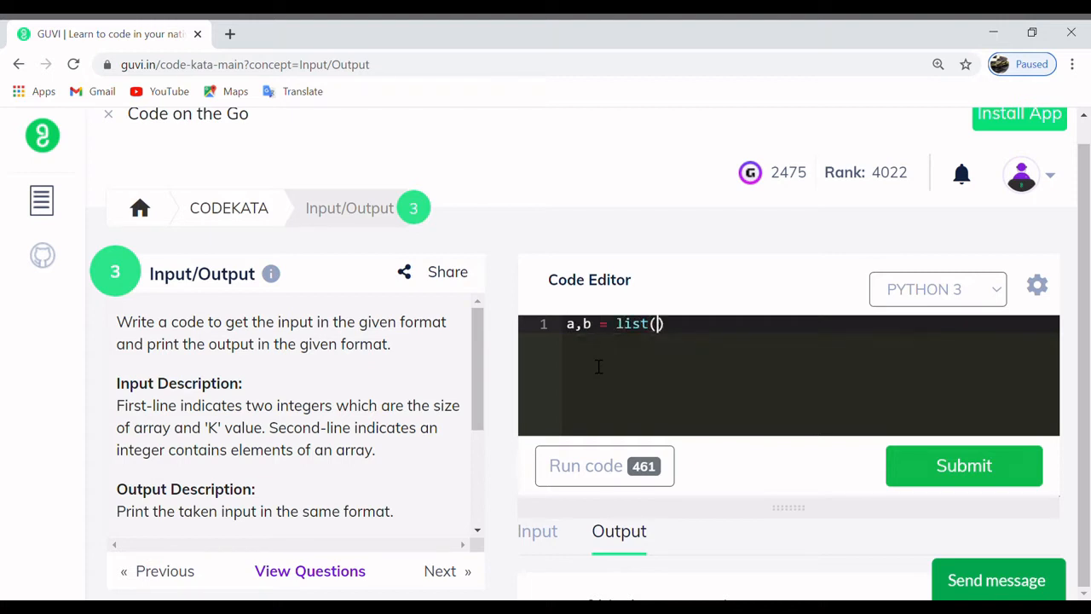
text(map()
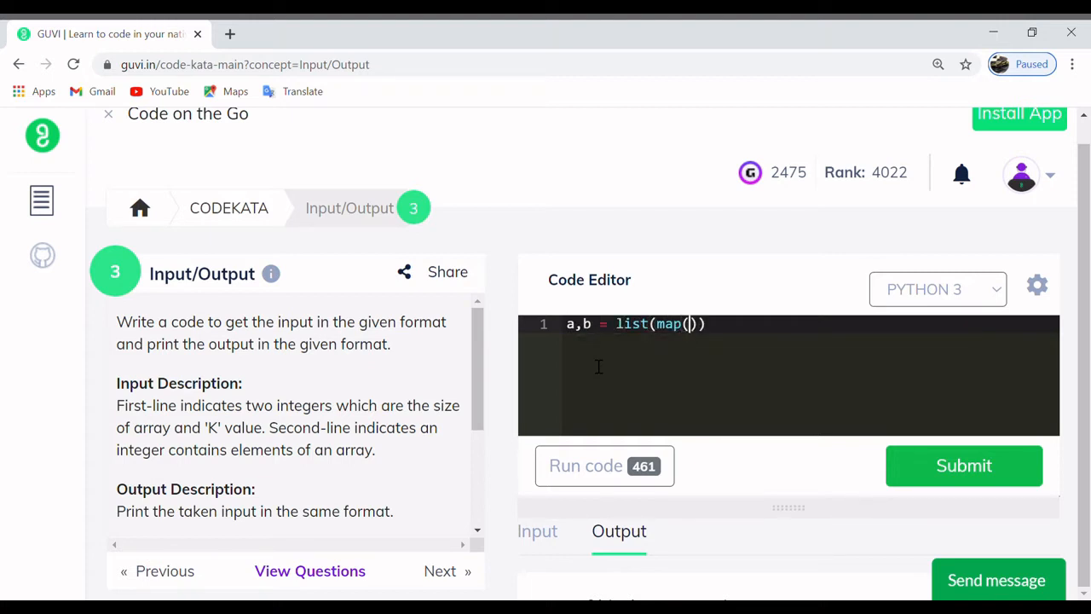
text(int,input()
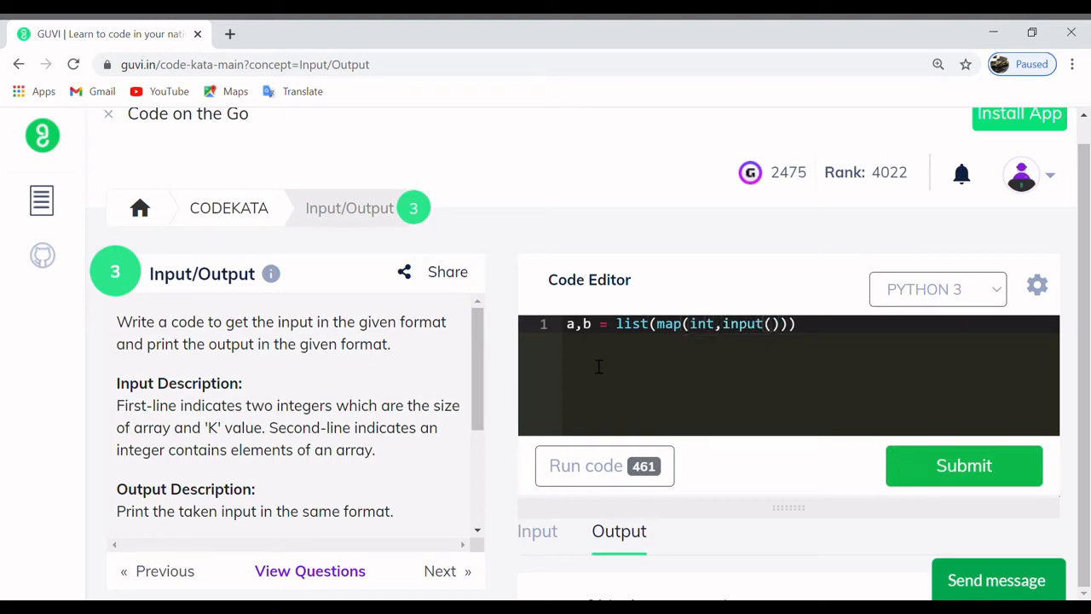
text(.split()
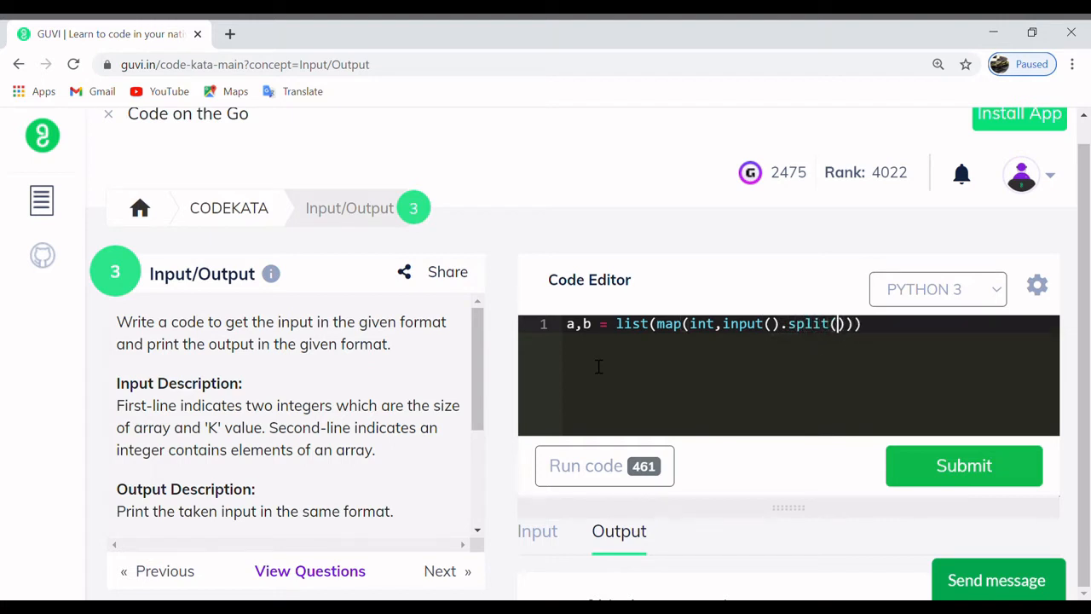
key(Enter)
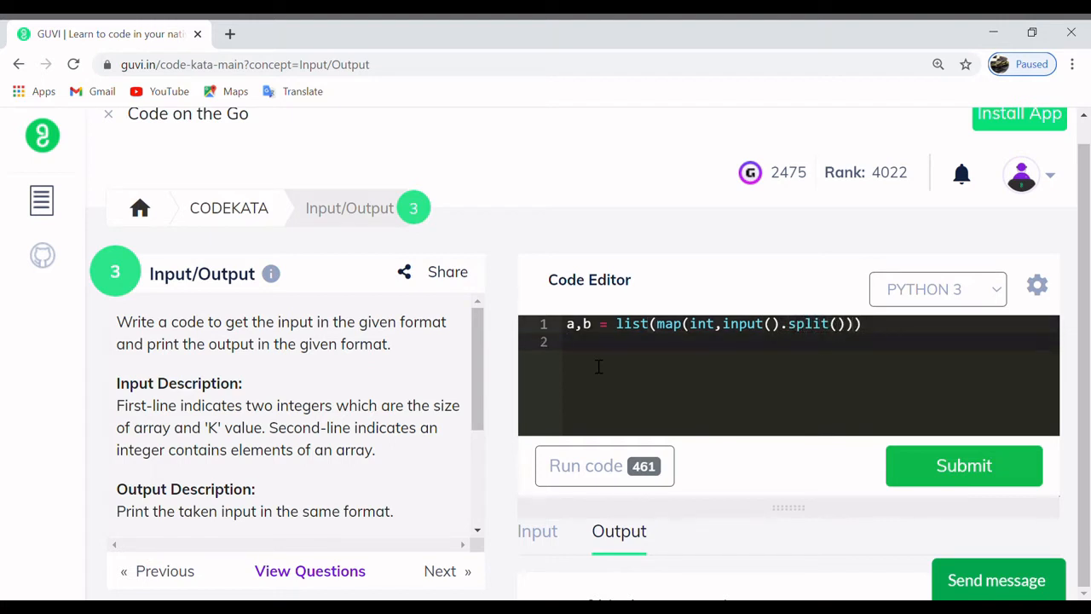
Write line 2: c = list(map(int,input().split())), and begin a print line
text(c =)
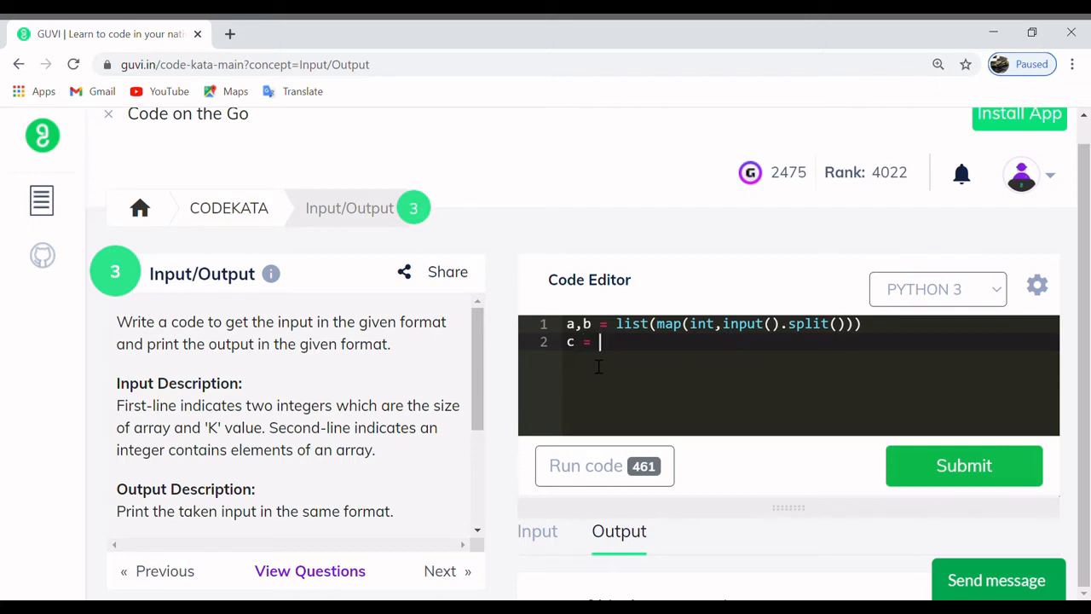
text(list)
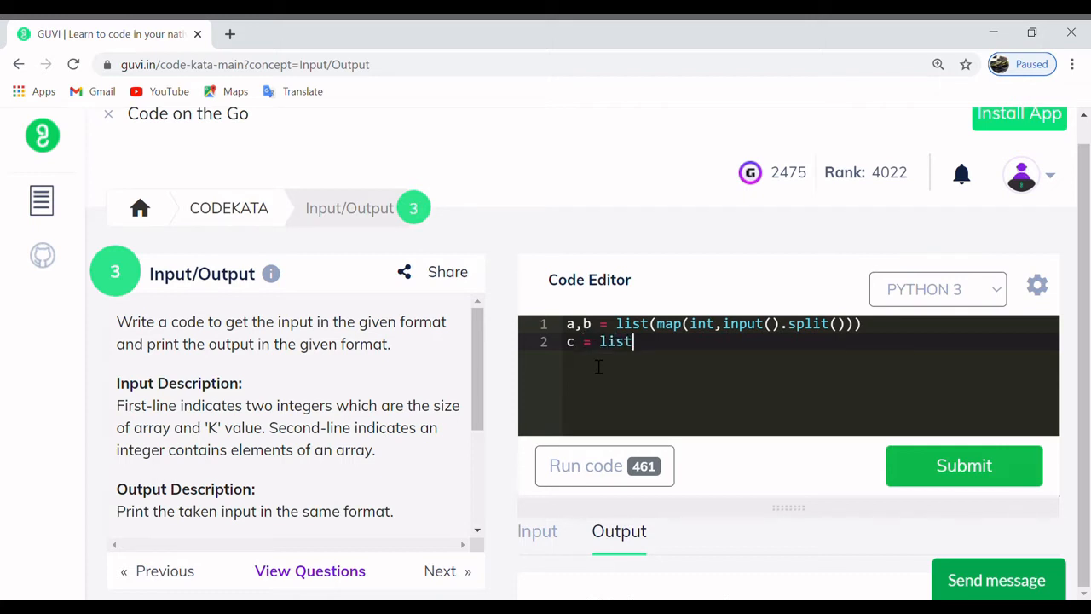
text((map)
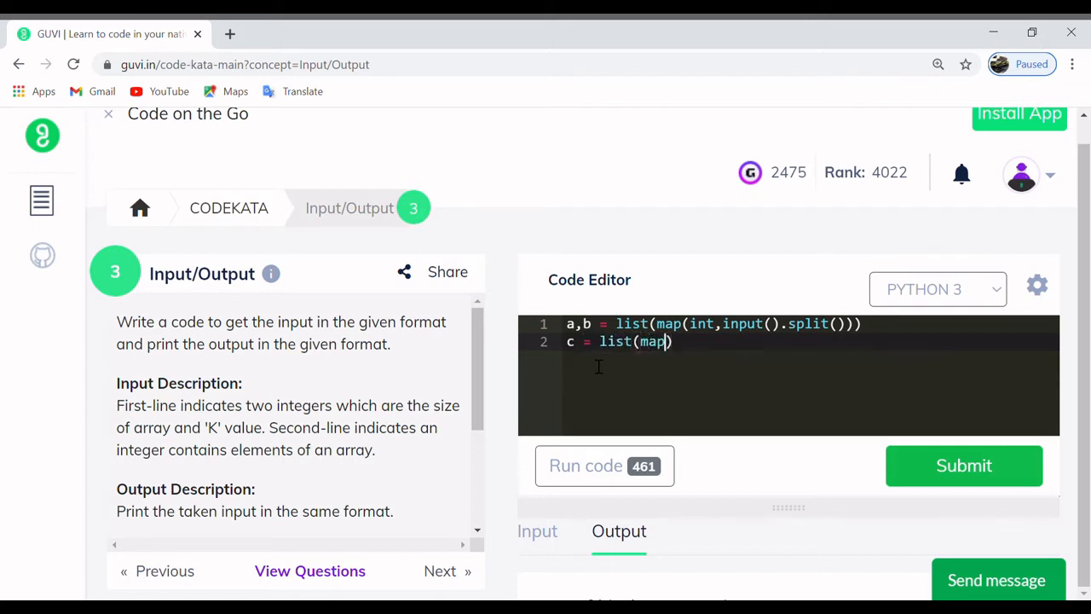
text(int)
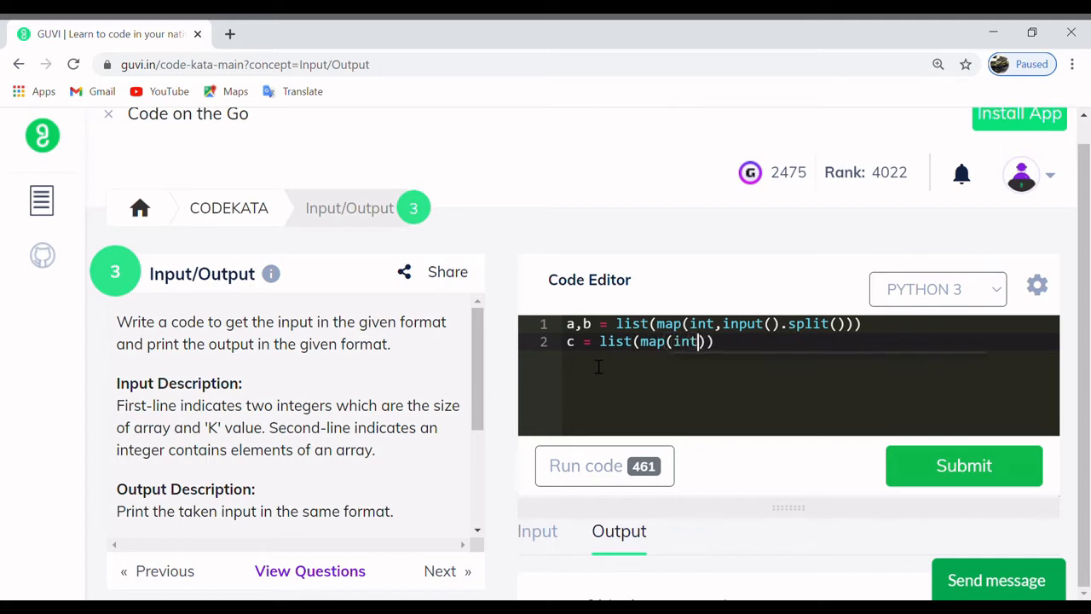
text(input().)
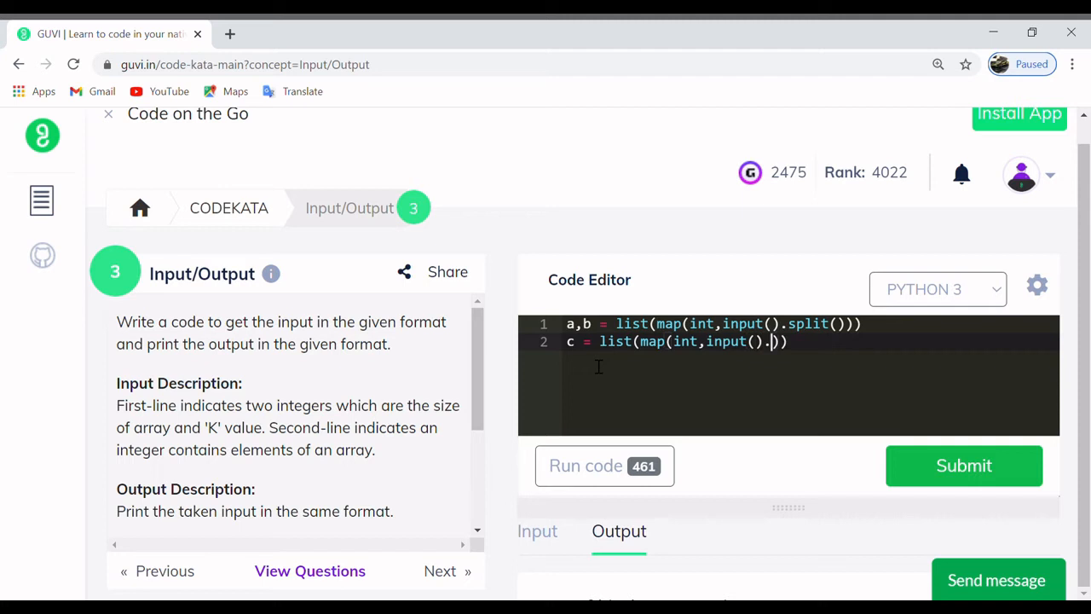
text(split()
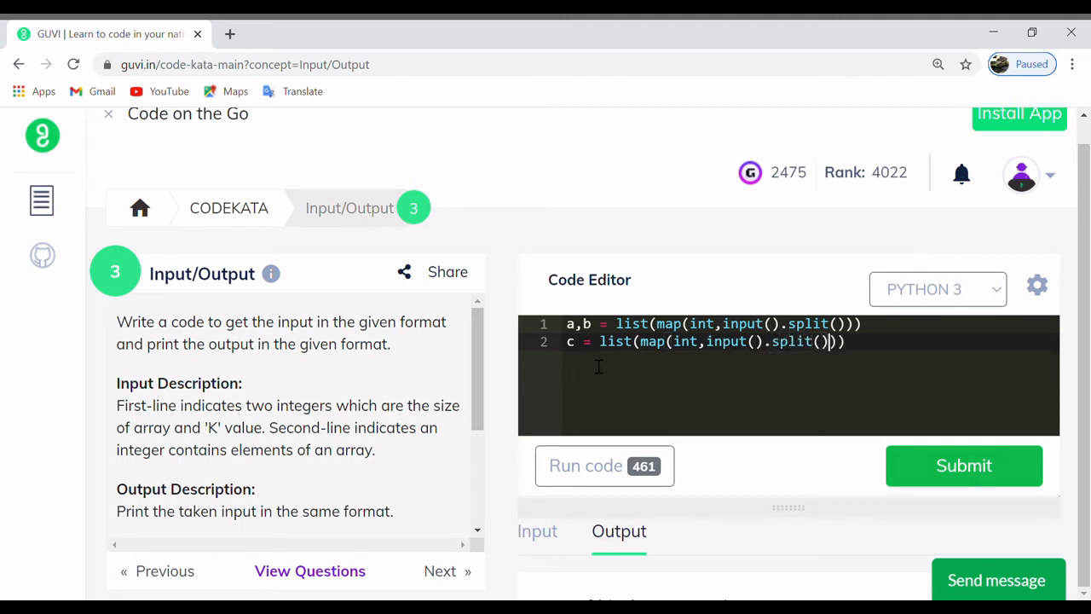
text(pr)
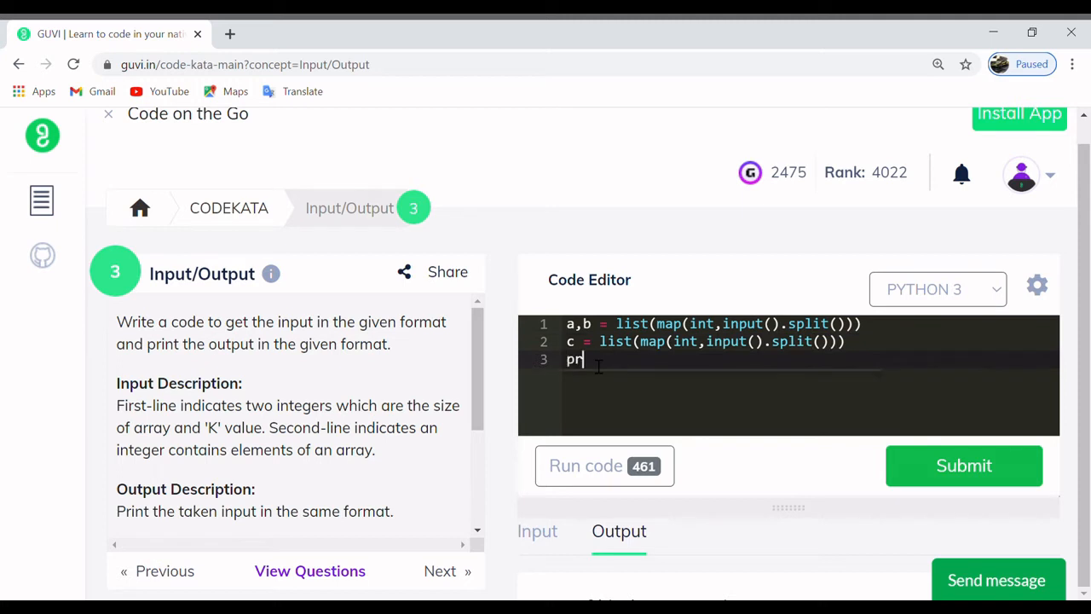
Write print(a,b) on line 3 and print(*c) on line 4
text(int())
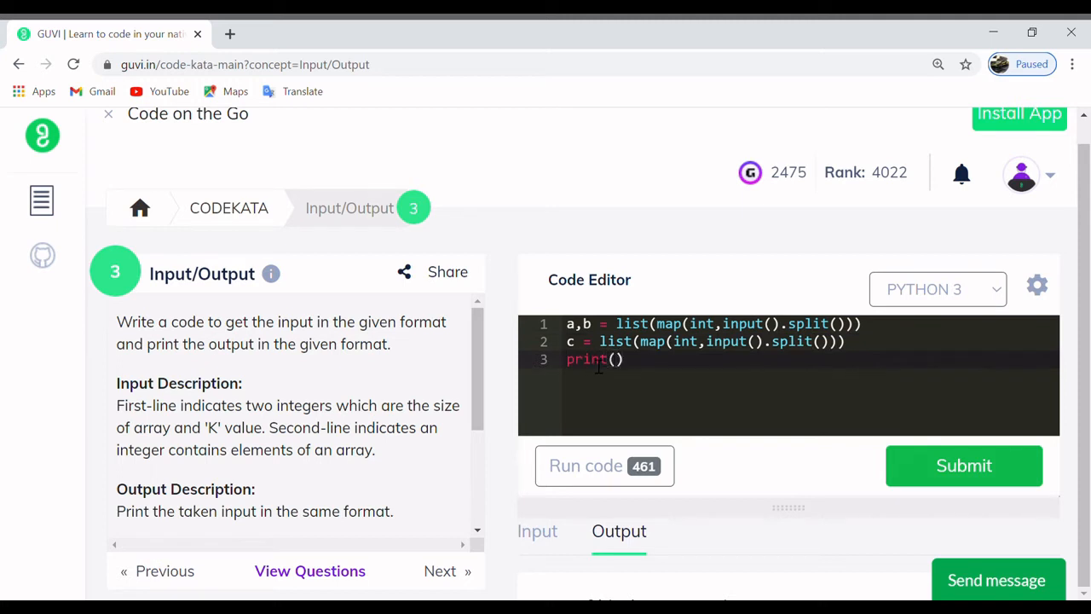
text(a,b)
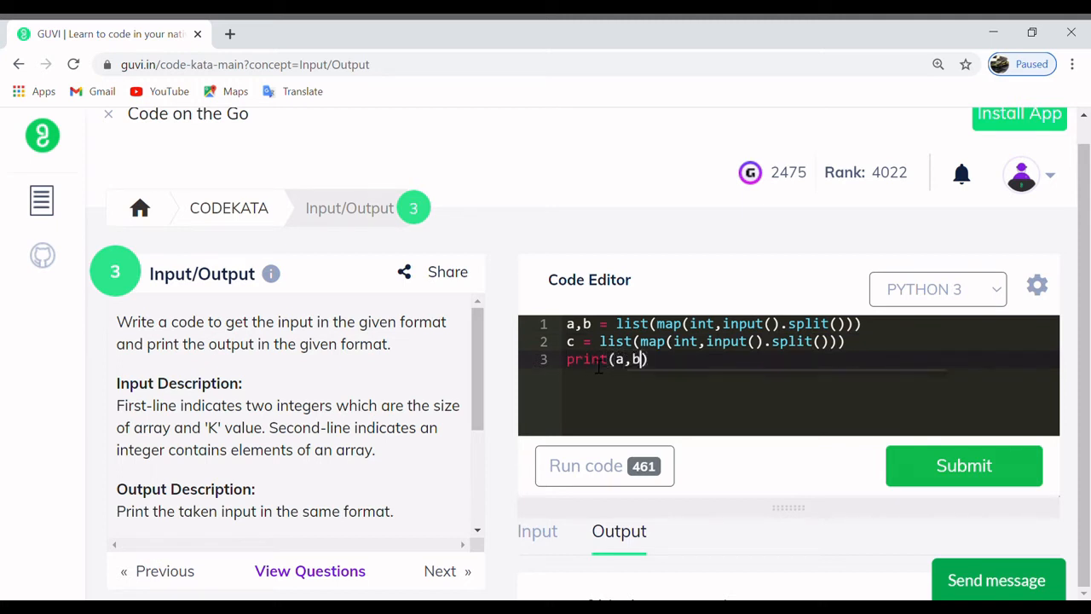
text(p)
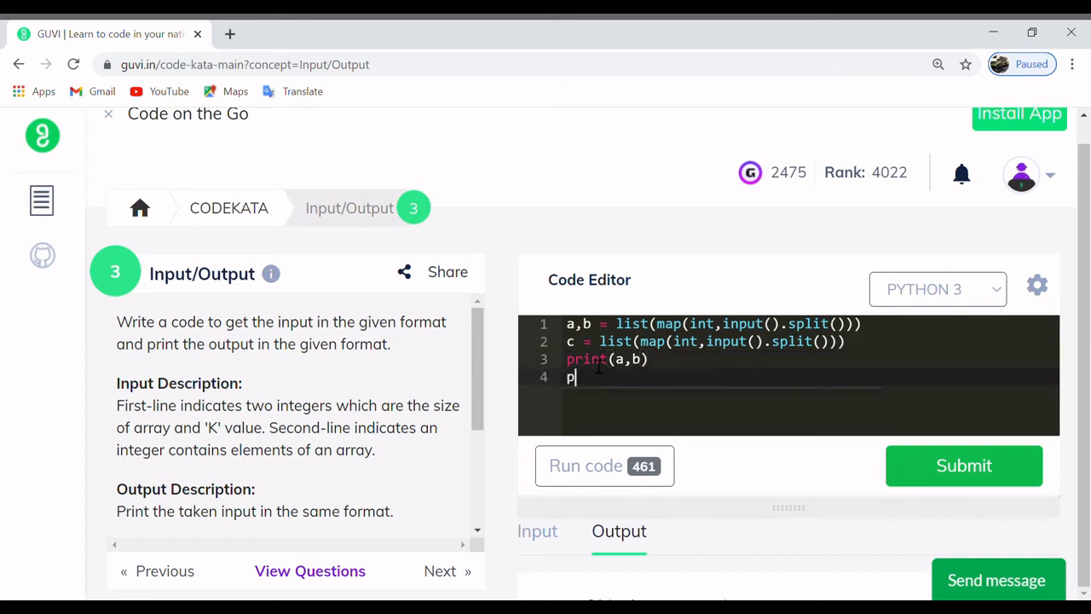
text(rint())
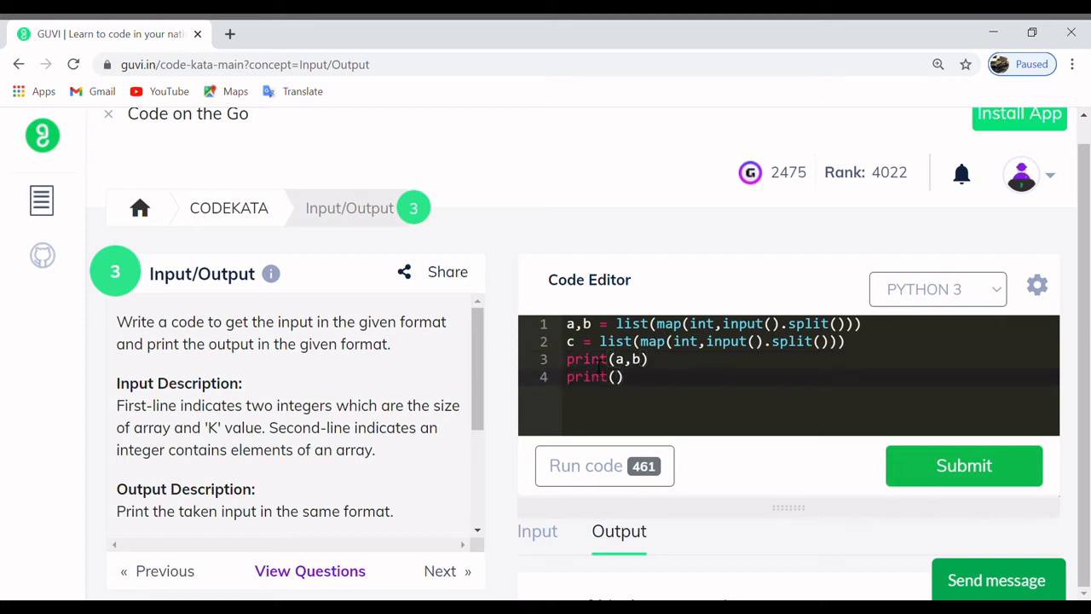
text(*c)
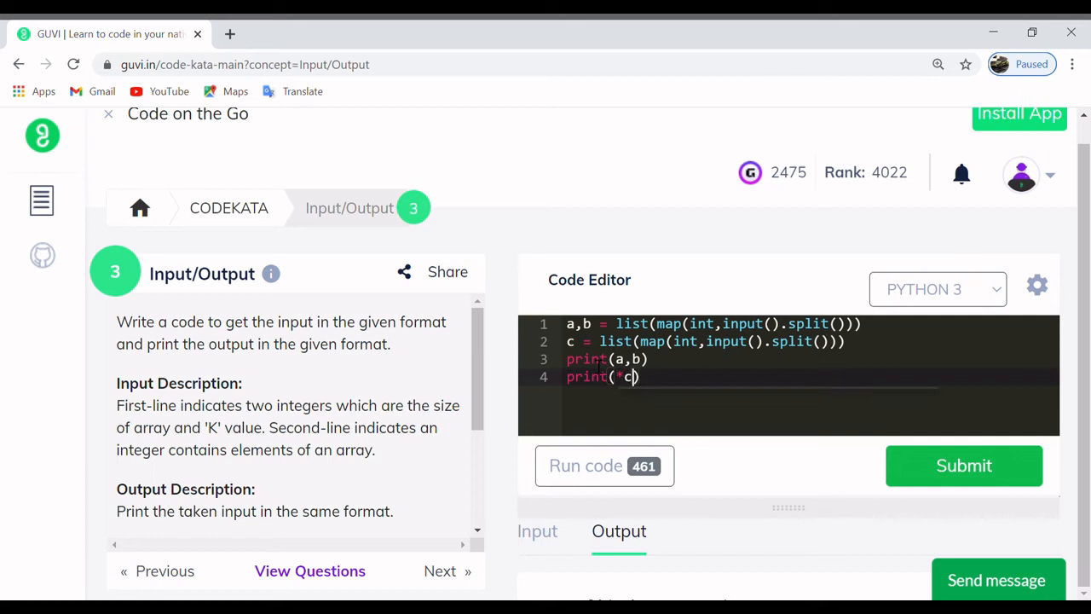
Submit the code, then change line 1 to a = list(...) and line 3 to print(*a)
click(964, 465)
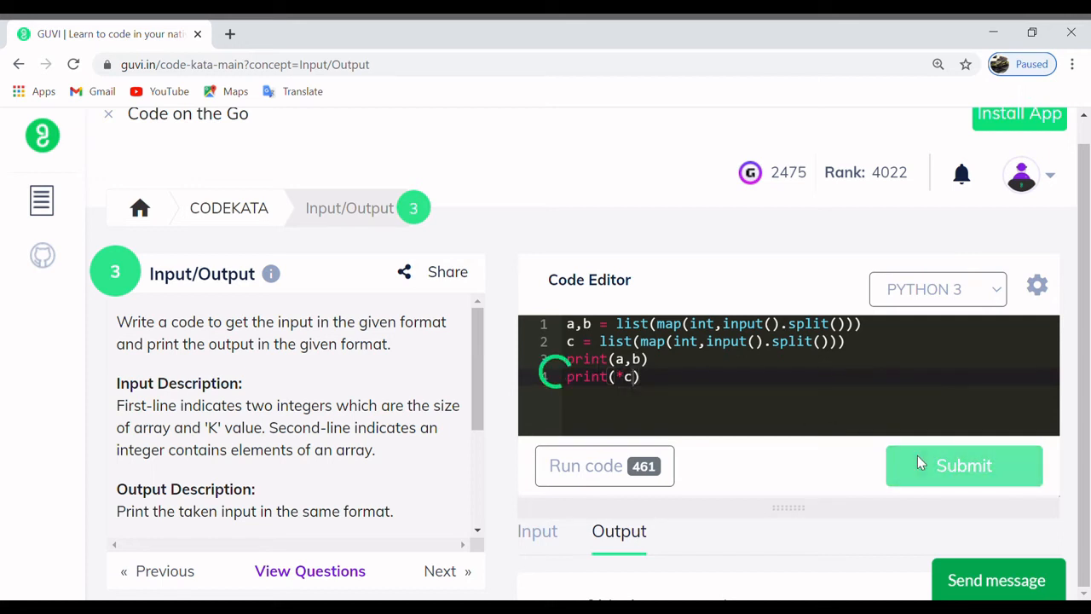
click(963, 466)
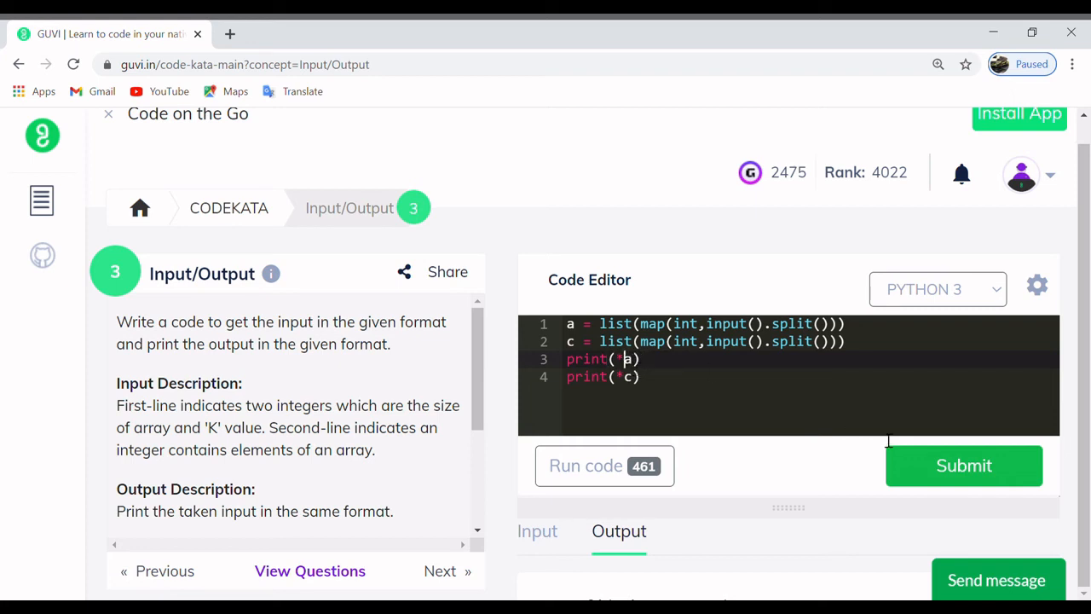
Submit the revised solution and scroll to confirm all test cases passed
click(963, 465)
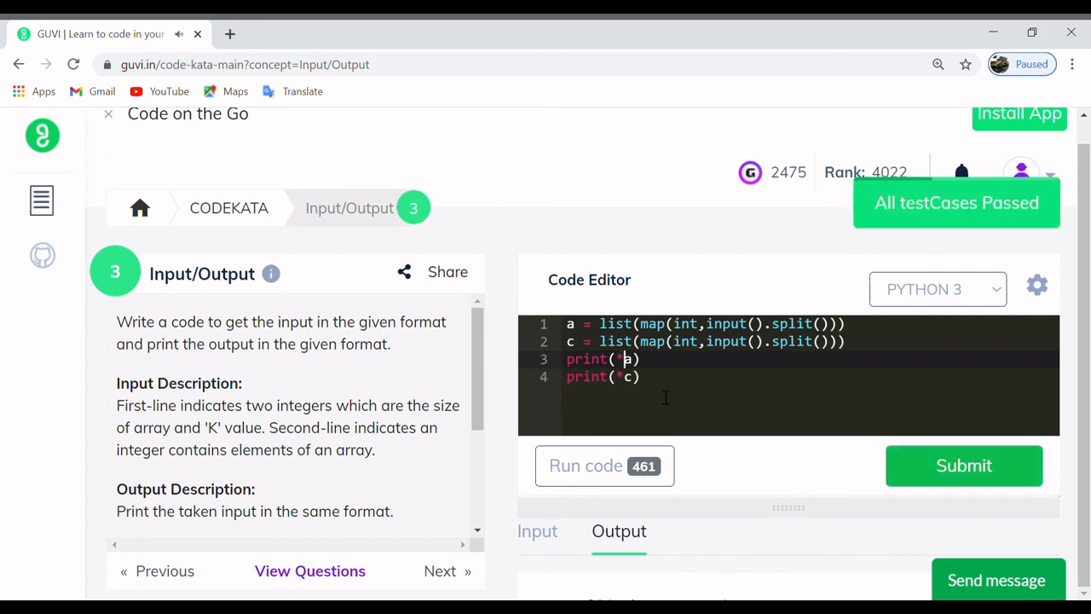
scroll(down, 3)
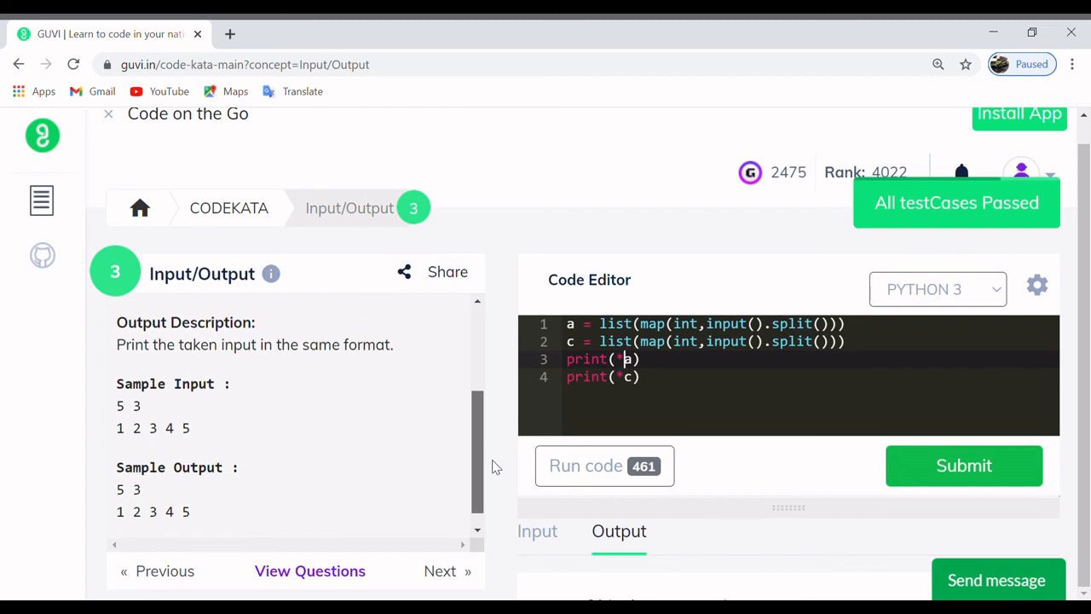
mouse_move(741, 385)
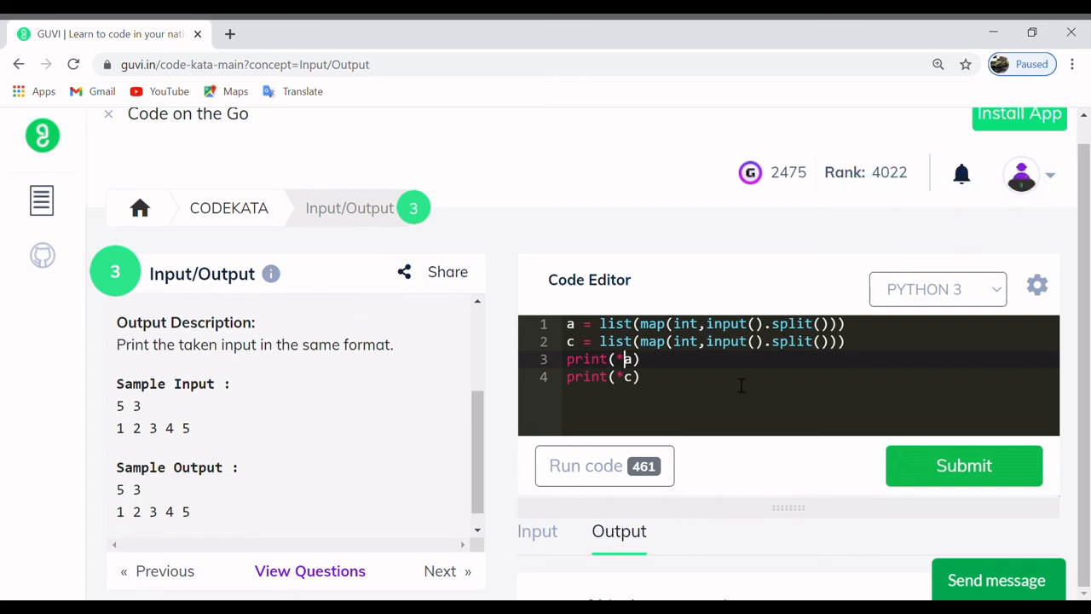